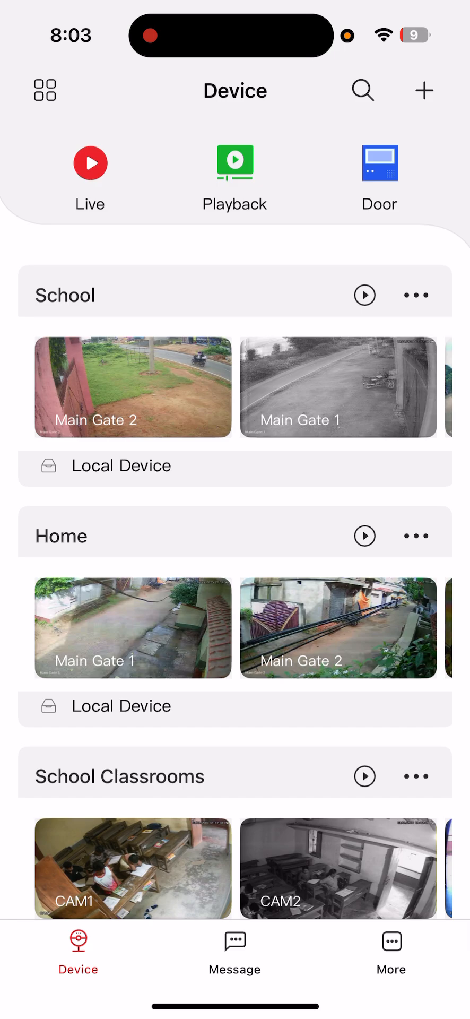
# View the School group's live streams with the Main Gate 2 feed enlarged, then return to the device list.
pyautogui.click(365, 295)
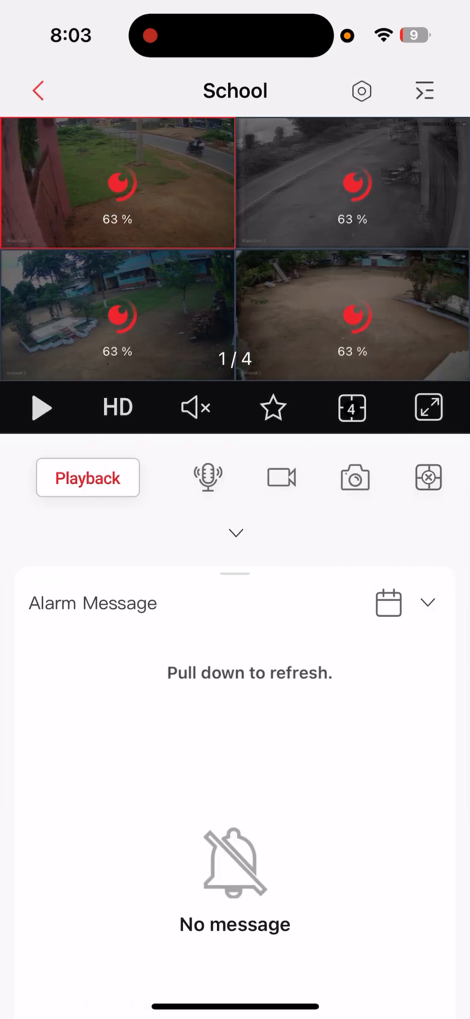
pyautogui.click(40, 408)
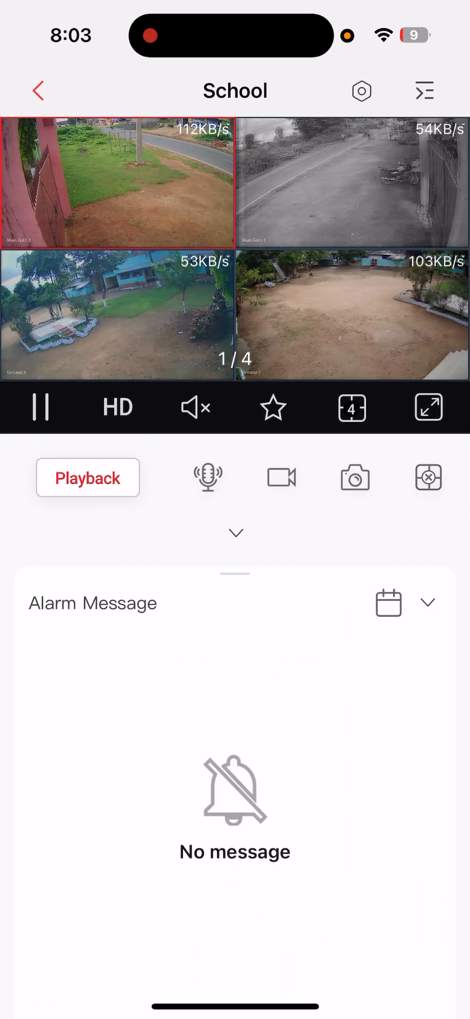
pyautogui.doubleClick(117, 186)
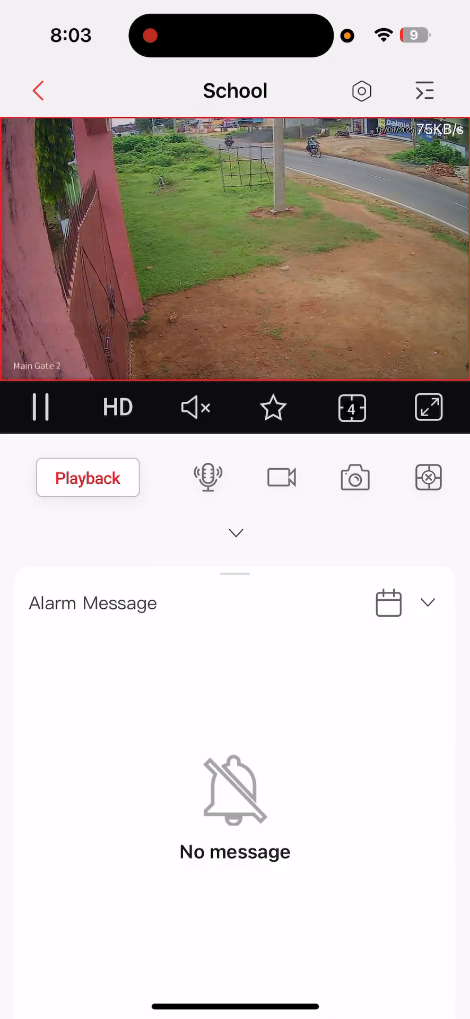
pyautogui.click(38, 90)
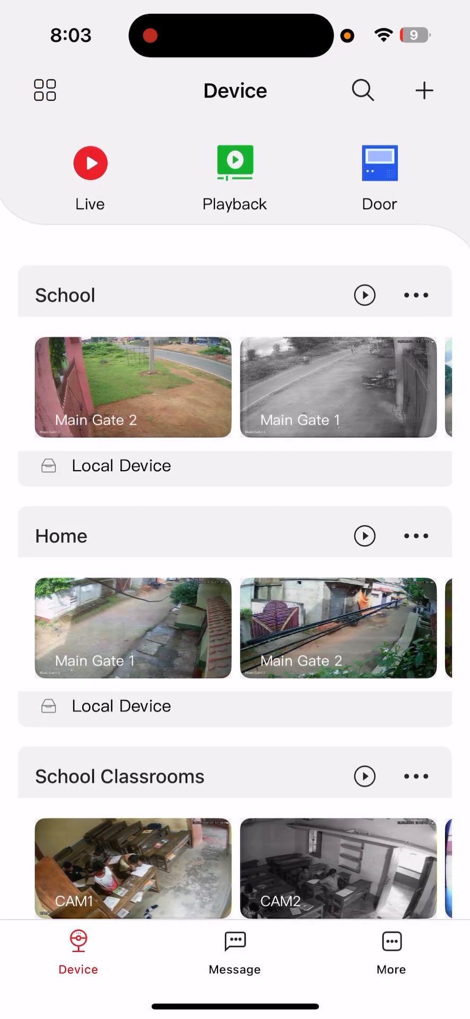
# Show the School group's Storage page with HDD01 Running, 0 M free of 3688.64 G total.
pyautogui.click(365, 295)
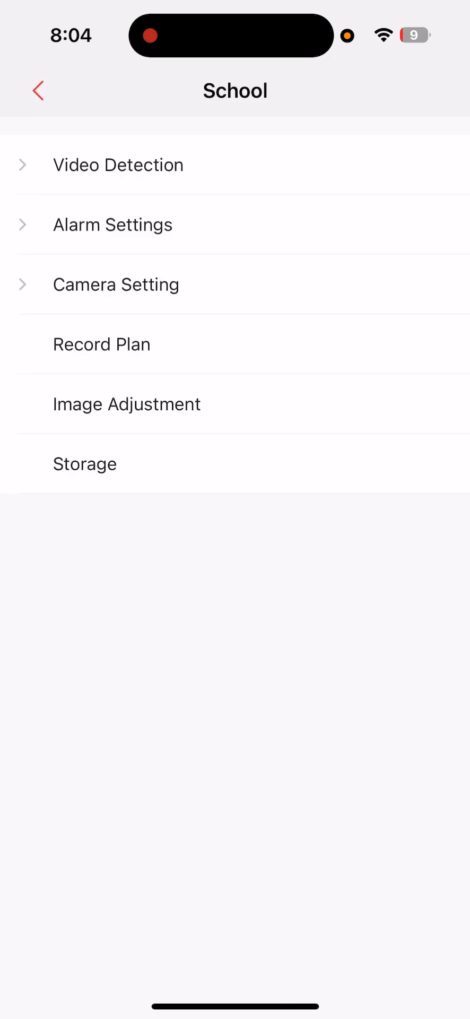
pyautogui.click(85, 464)
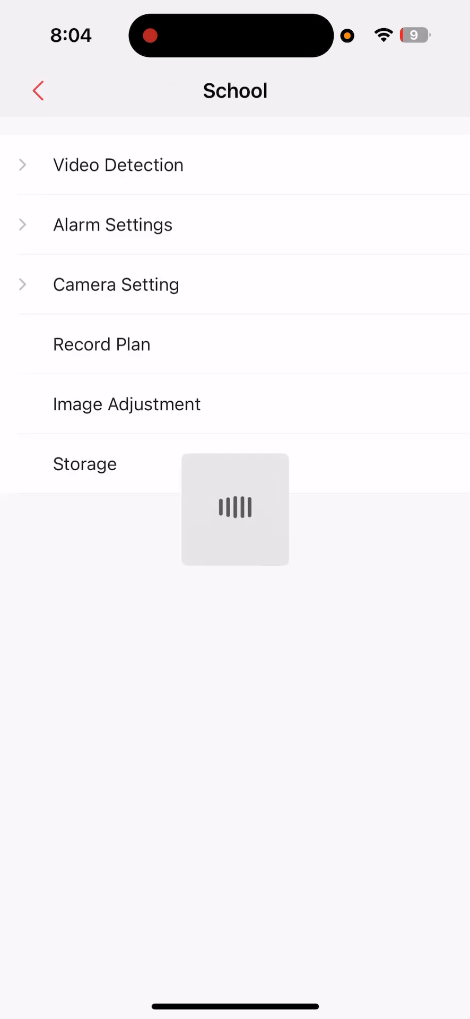
pyautogui.click(84, 464)
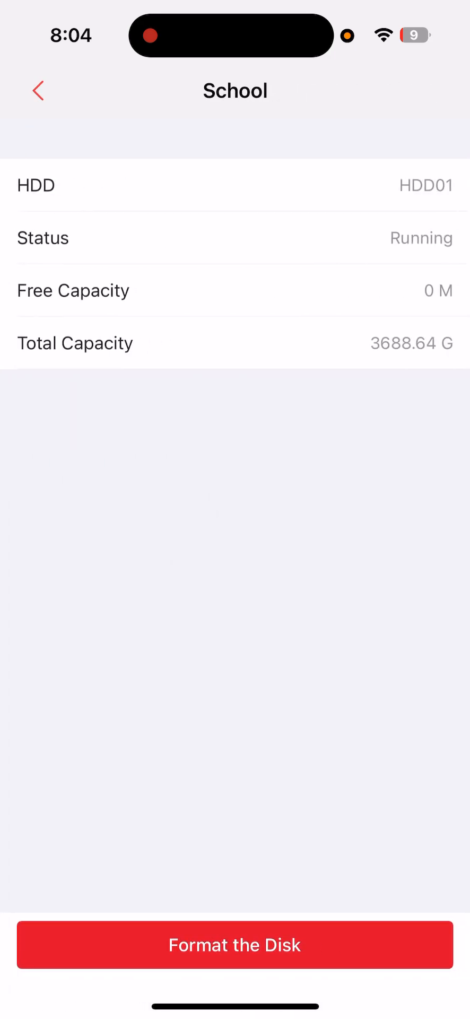